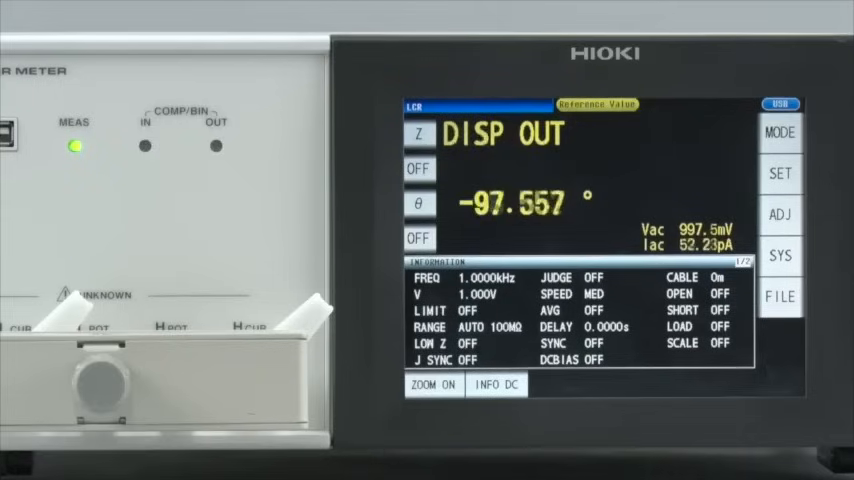
- Set the fixture cable length and run open-circuit compensation for all frequency points
left_click(780, 214)
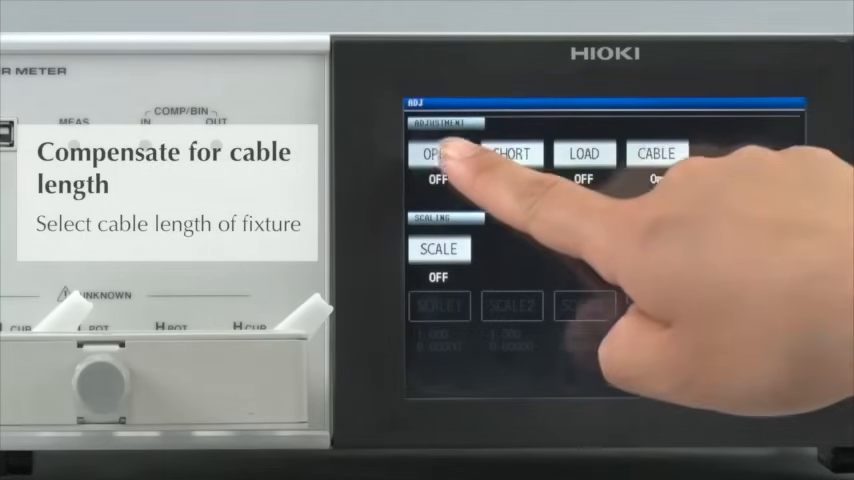
left_click(440, 152)
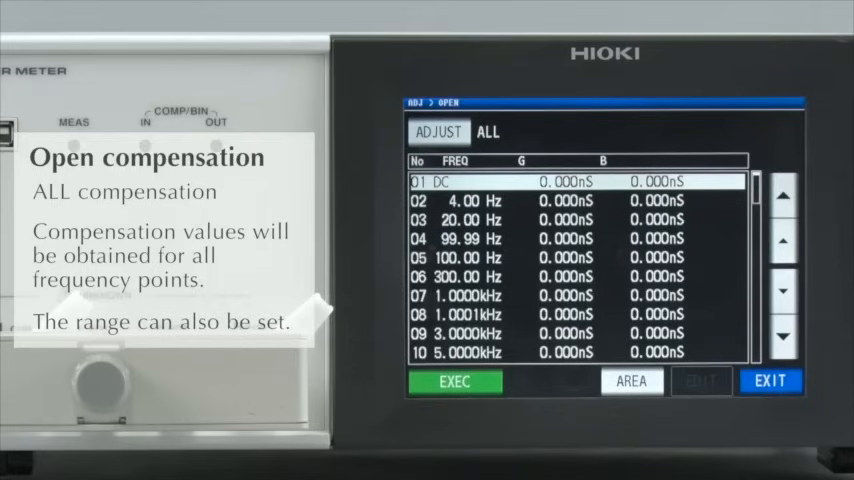
left_click(454, 380)
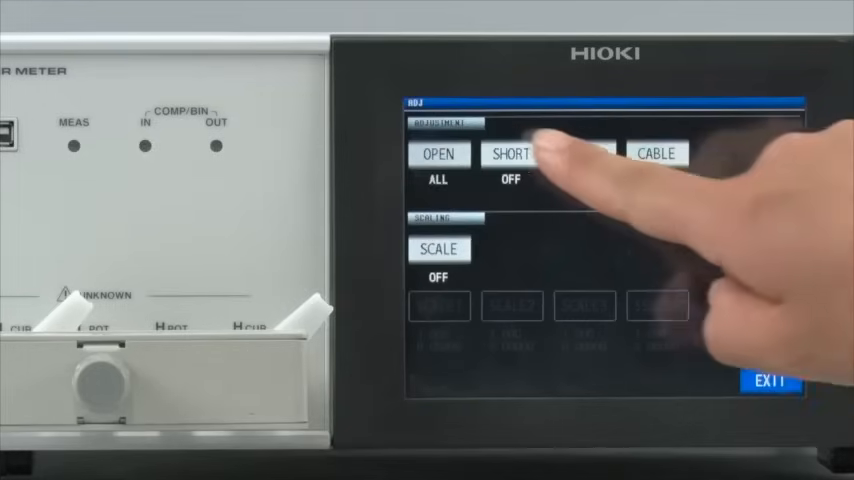
- Run short-circuit compensation for all frequency points, filling in the R and X corrections
left_click(510, 152)
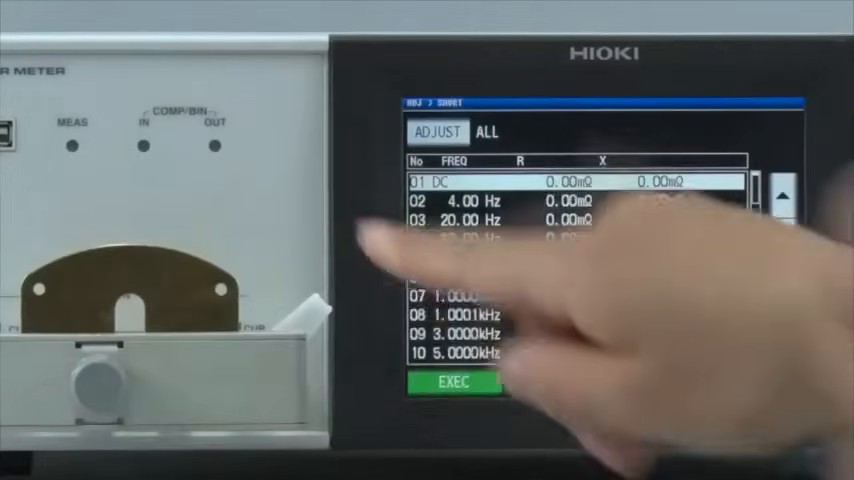
left_click(454, 380)
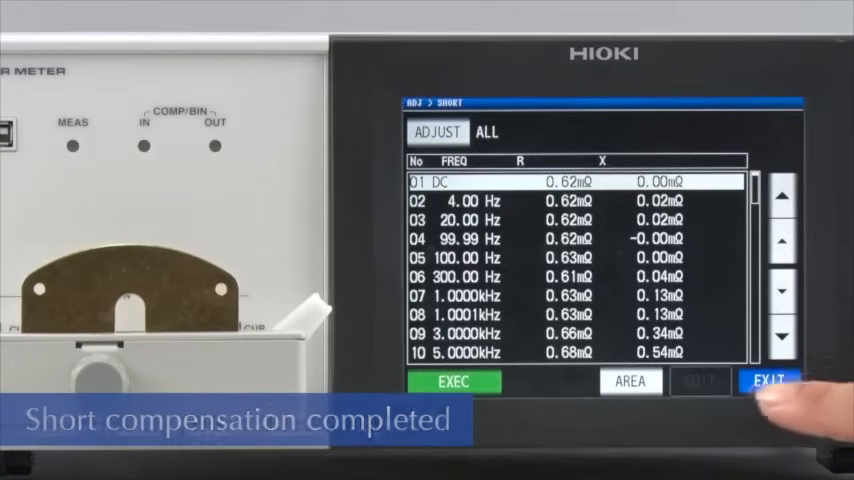
left_click(768, 380)
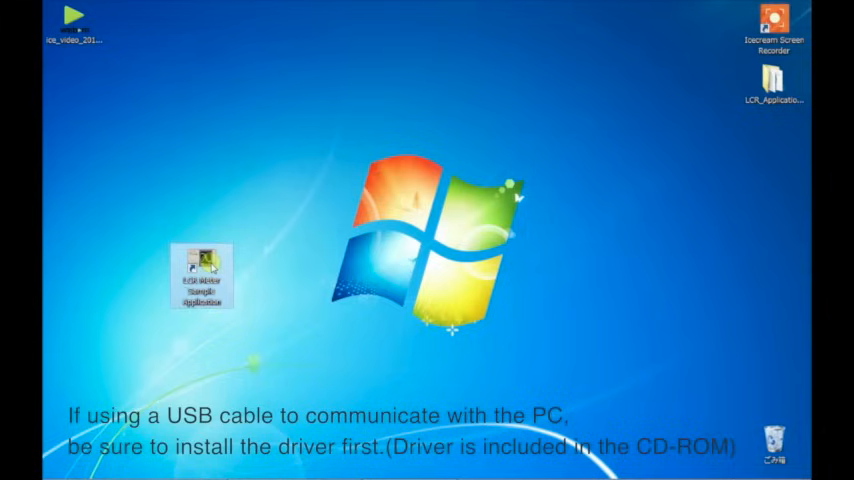
- Launch the sample application, answer the reset prompt and choose Ls and Q as parameters
double_click(200, 278)
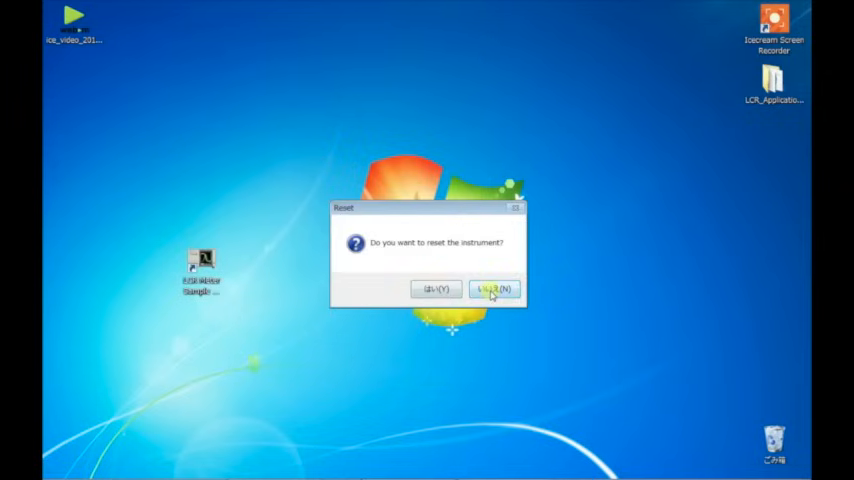
left_click(492, 288)
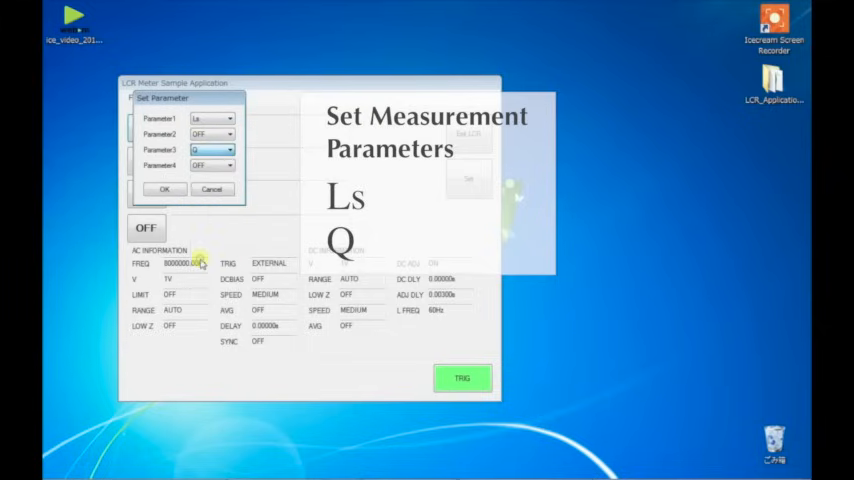
left_click(164, 190)
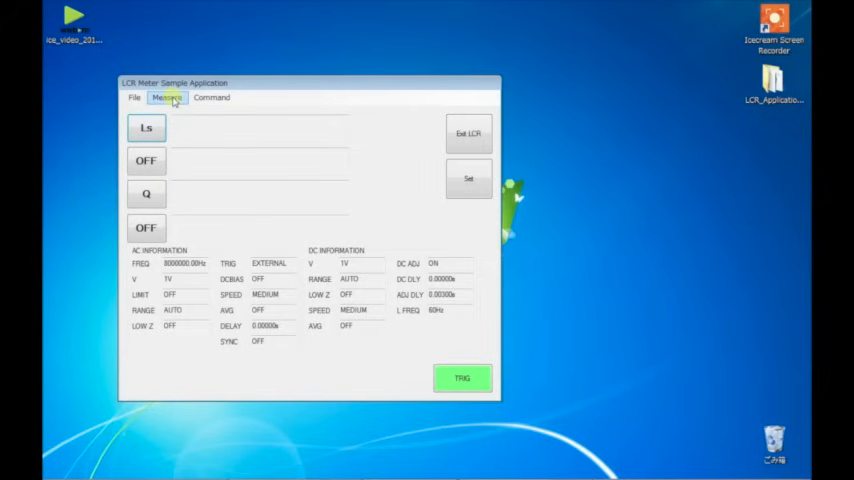
- Configure an auto sweep from 1 kHz to 8 MHz with 201 log-spaced frequency points
left_click(166, 96)
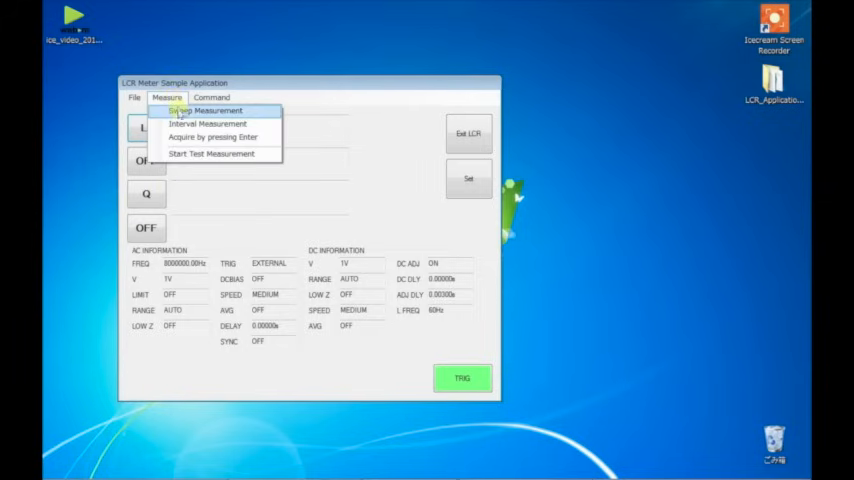
left_click(204, 110)
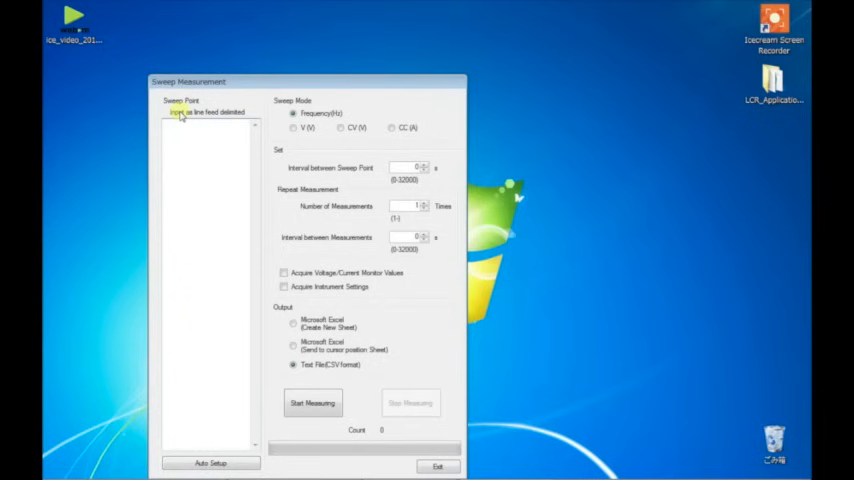
left_click_drag(188, 82, 84, 8)
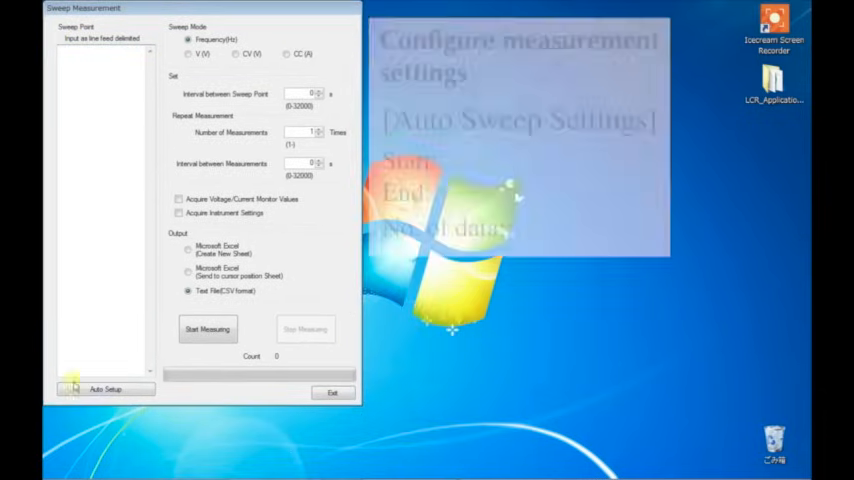
left_click(104, 388)
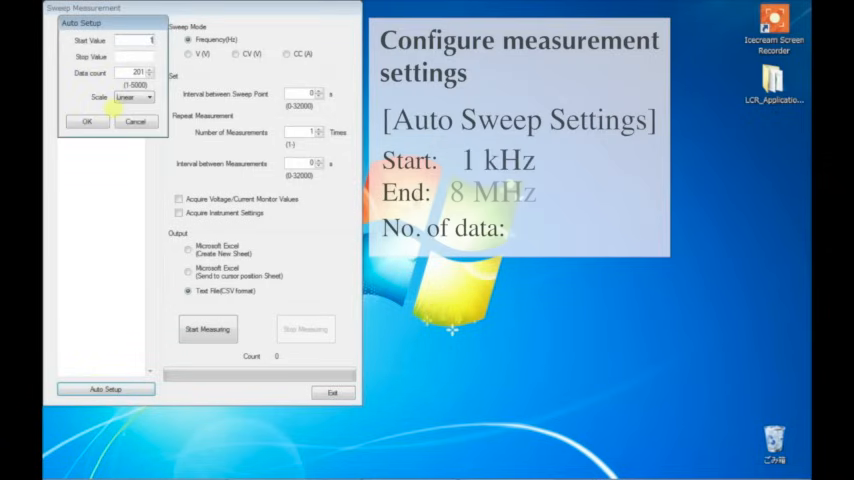
type("1000")
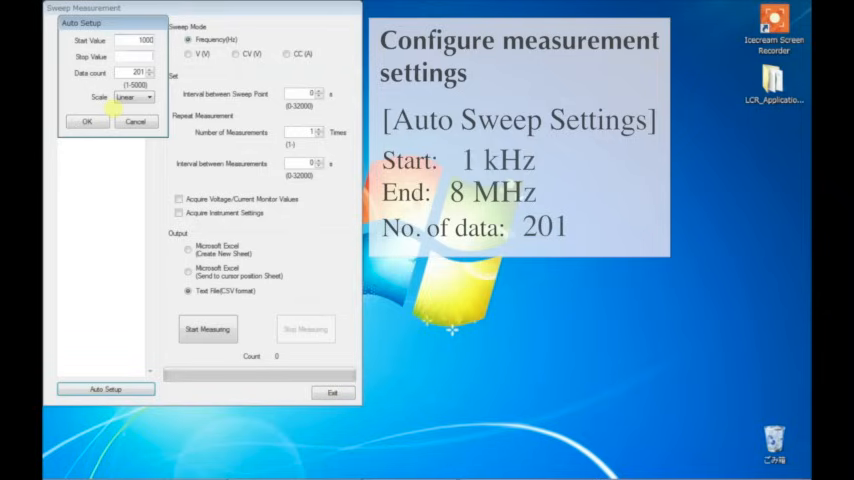
type("8000000")
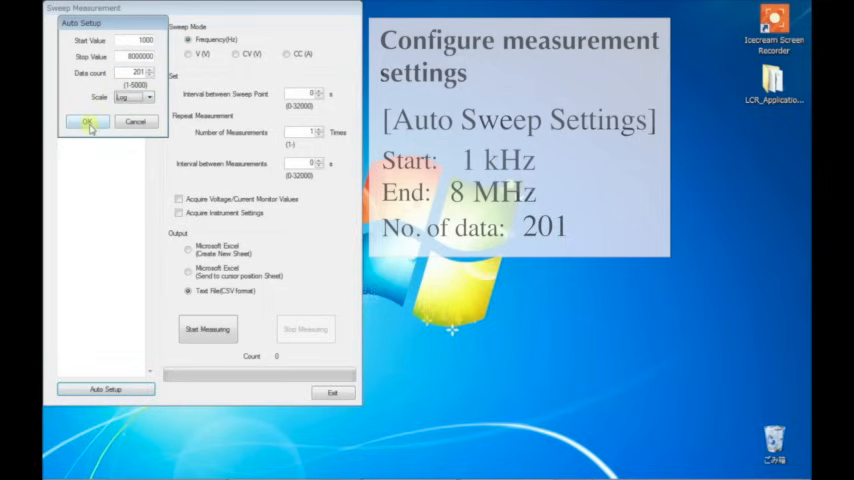
left_click(88, 120)
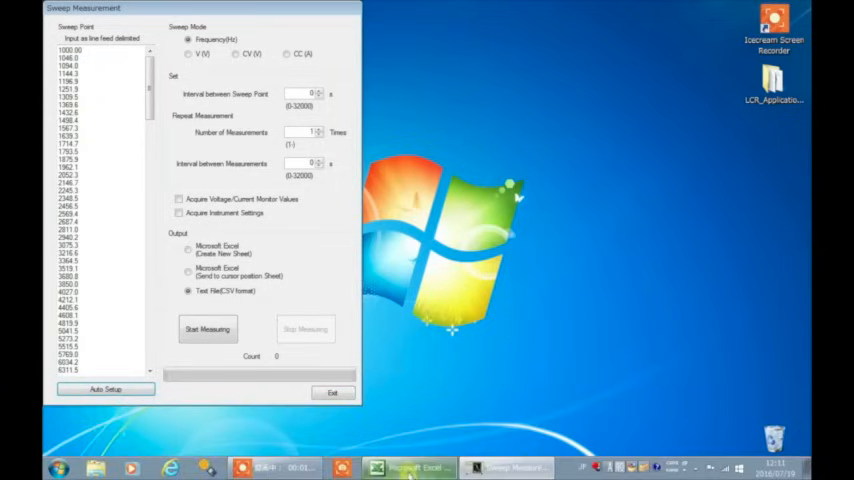
- Open a blank Excel workbook, include monitor values and send results to the Excel cursor position
left_click(418, 468)
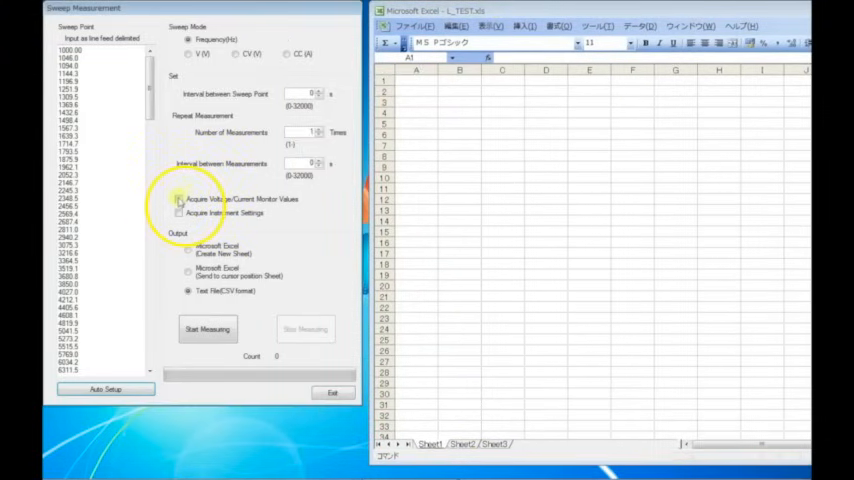
left_click(180, 200)
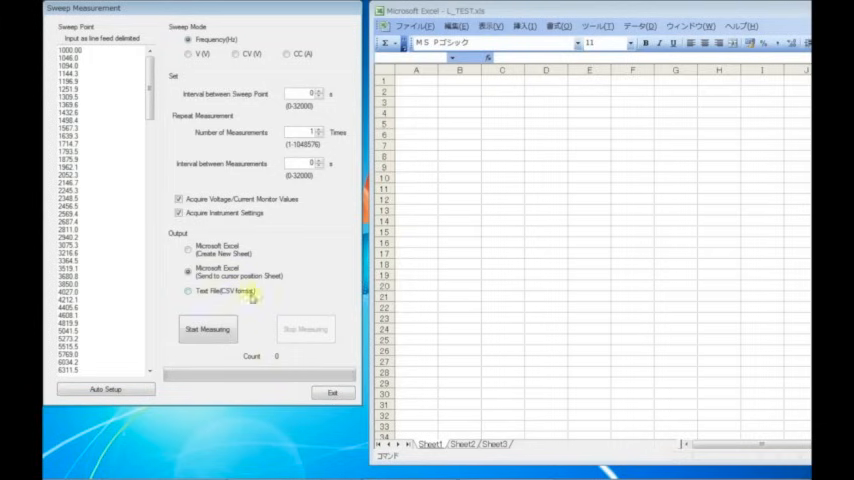
left_click(208, 328)
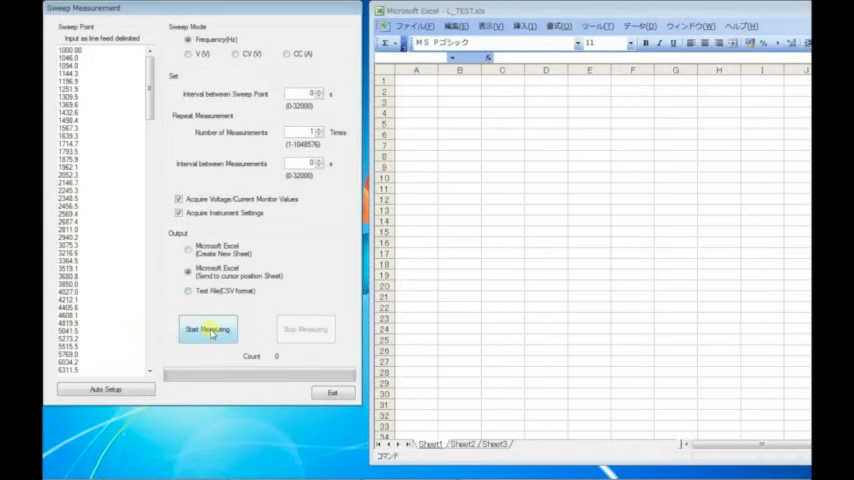
- Run the frequency sweep so Excel fills with Frequency, Ls and Q rows, then acknowledge completion
left_click(208, 328)
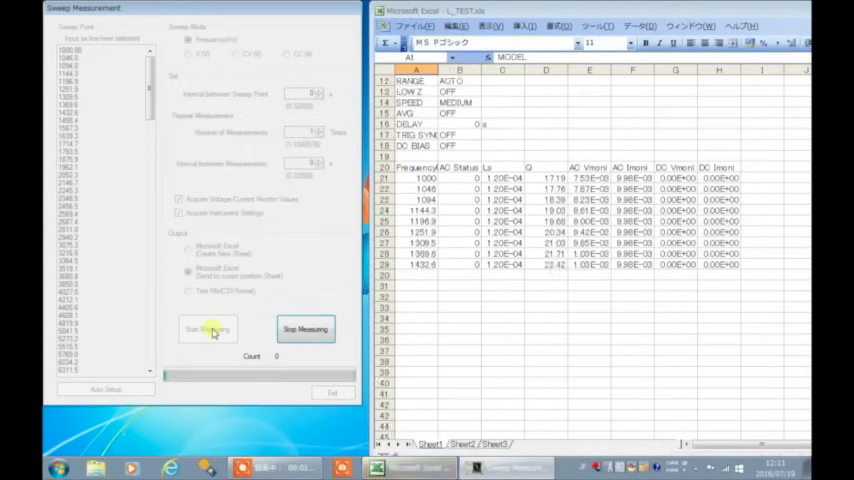
left_click(208, 328)
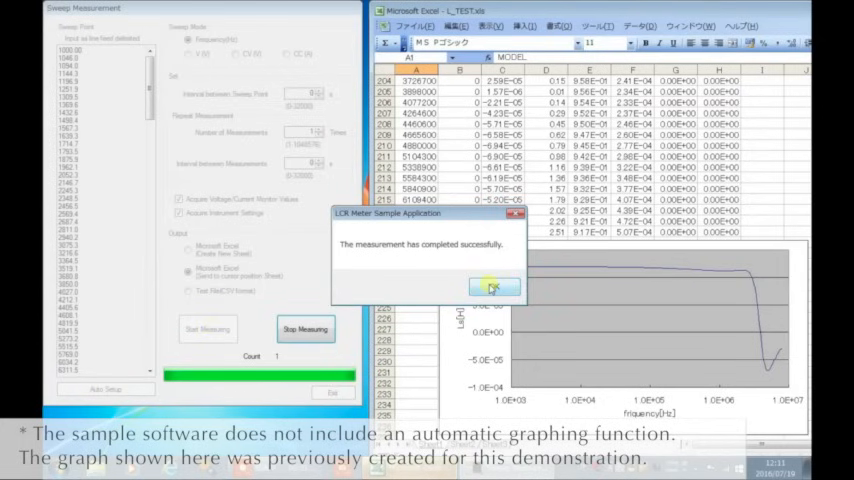
left_click(494, 288)
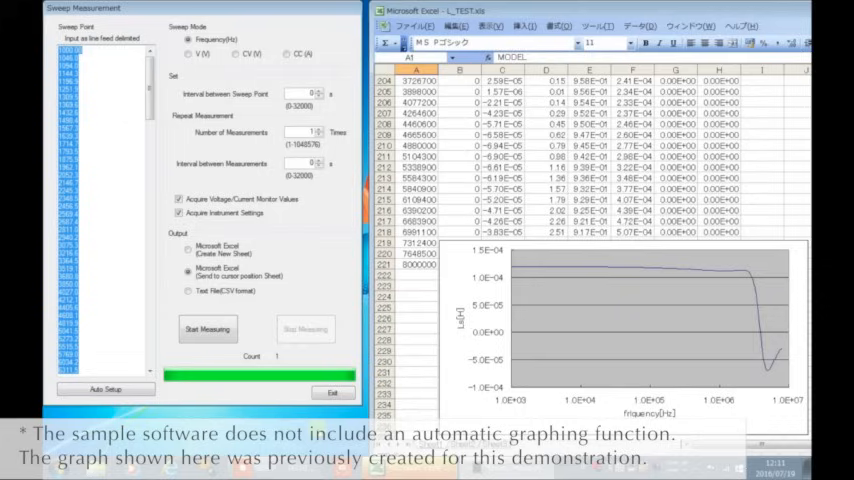